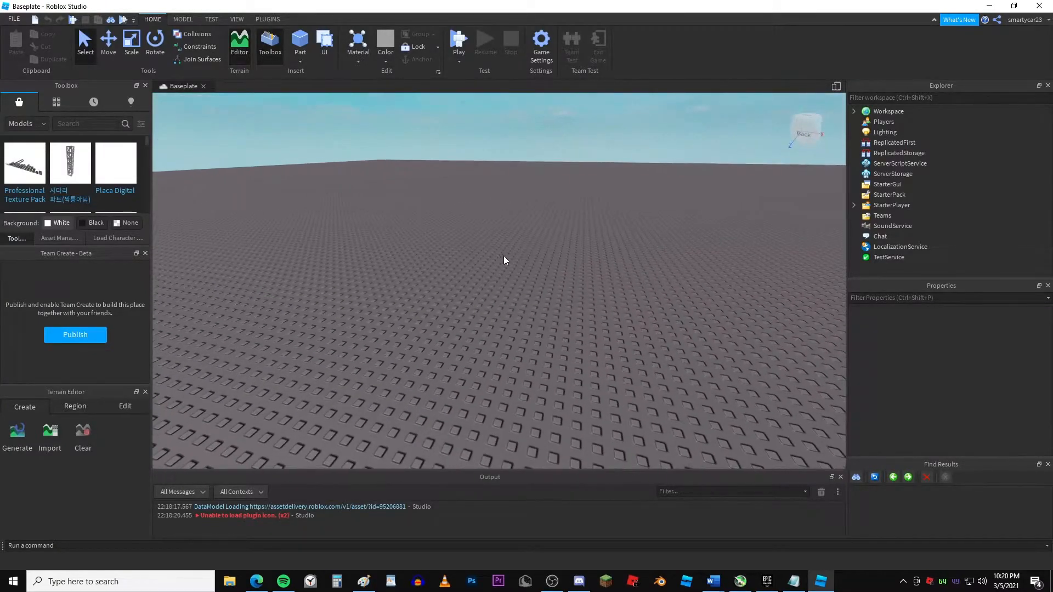
Step: Insert a new empty MeshPart into the workspace via Insert Object from the viewport
right_click(505, 261)
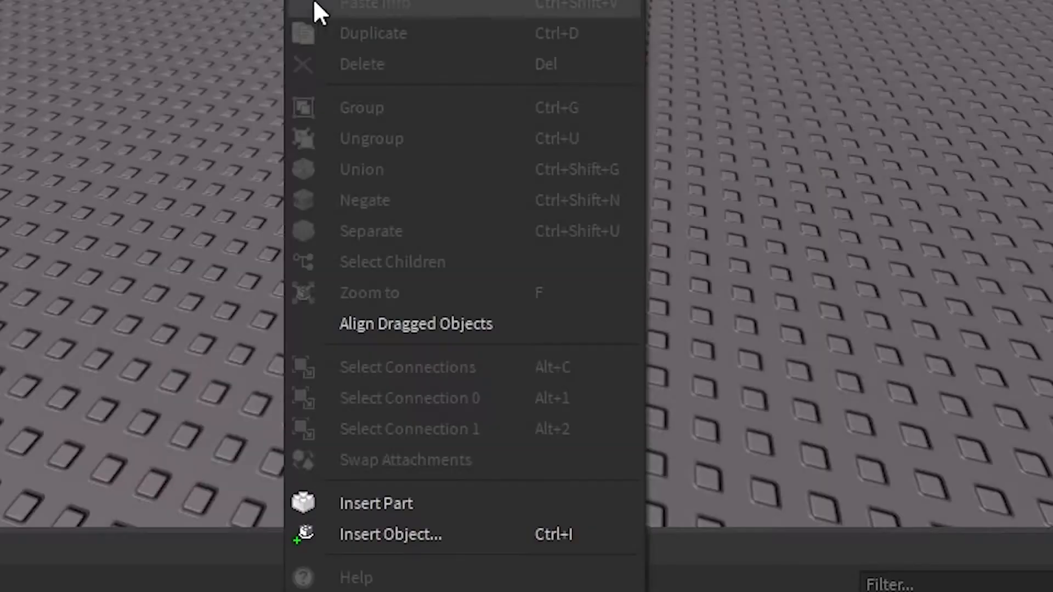
click(390, 534)
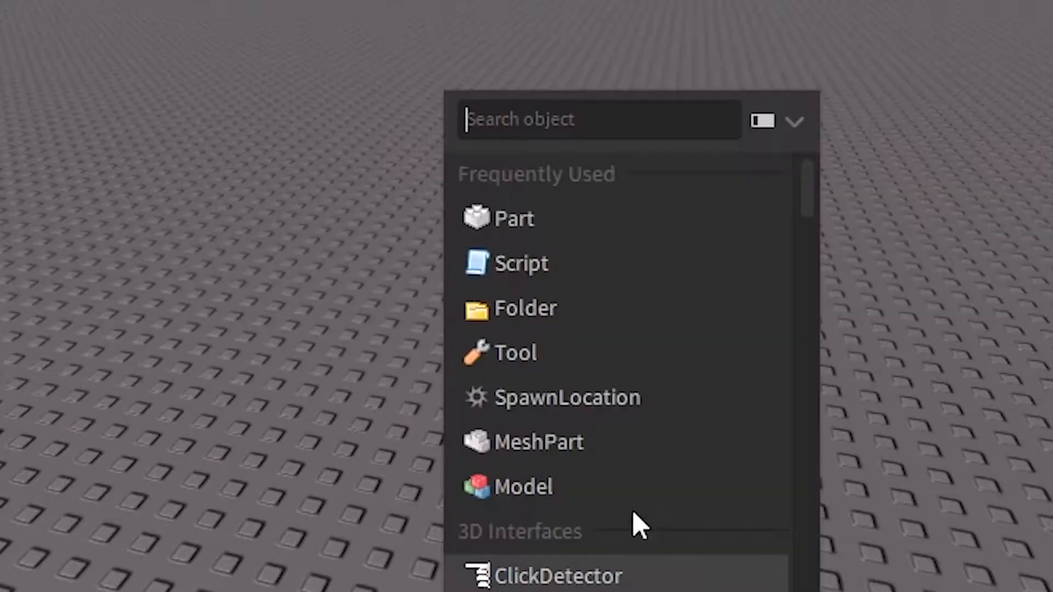
mouse_move(557, 463)
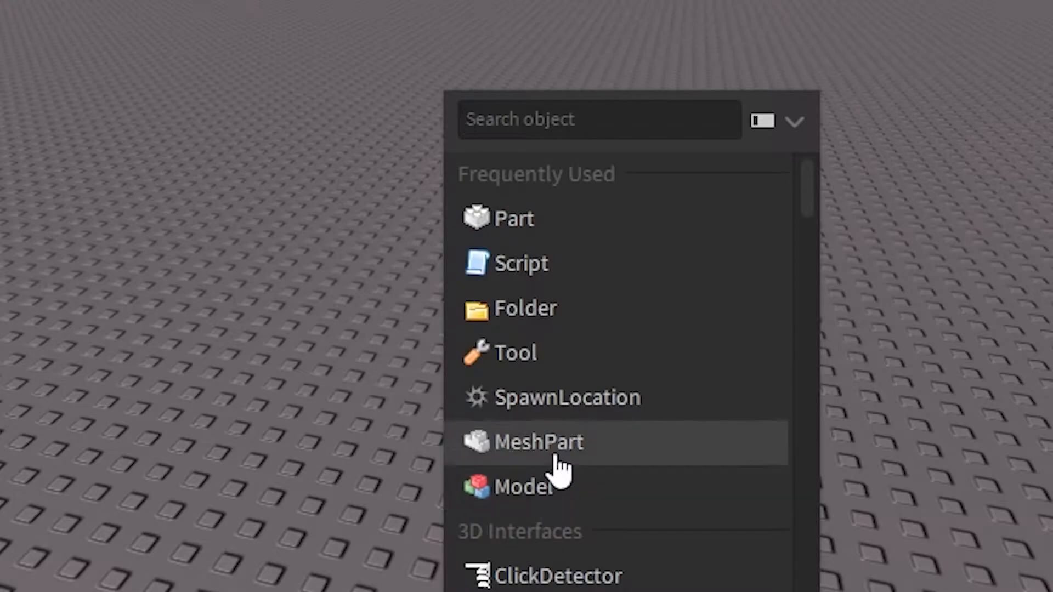
click(538, 442)
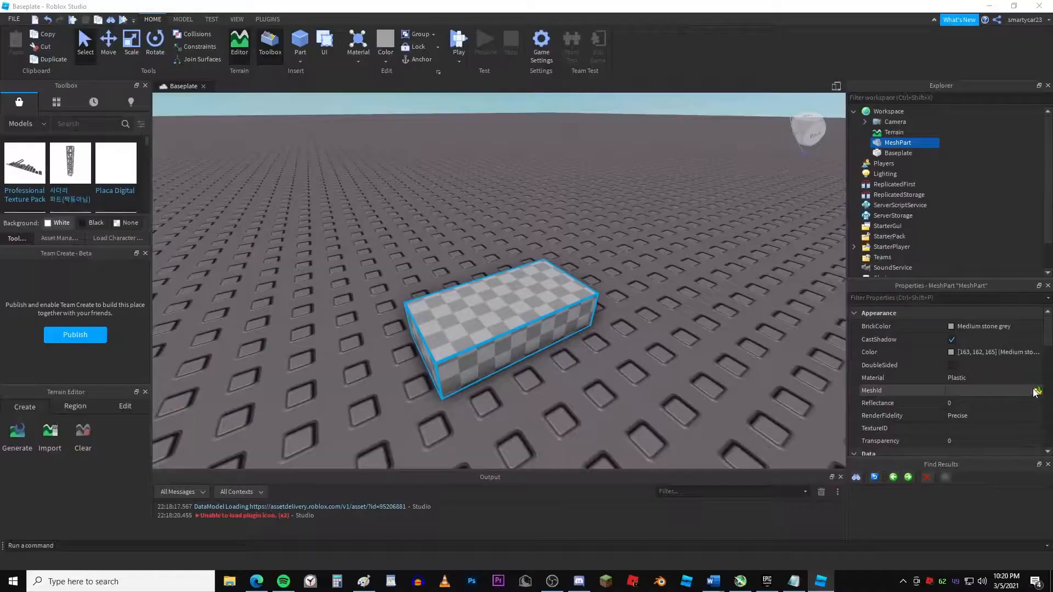
Step: Assign the mountain mesh file to the MeshPart's MeshId and answer the location-data prompt
click(1034, 391)
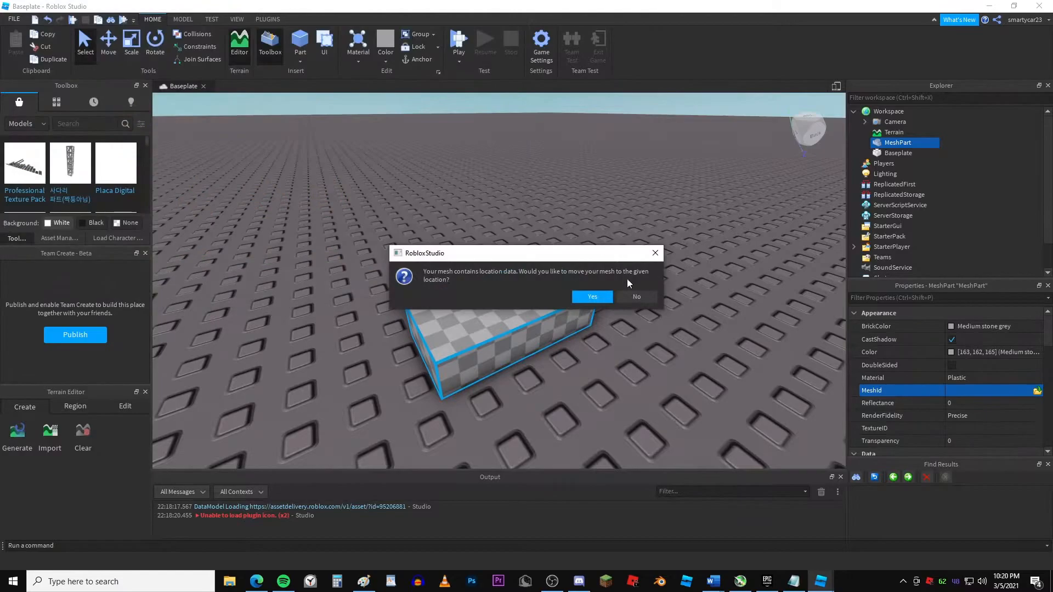
click(591, 298)
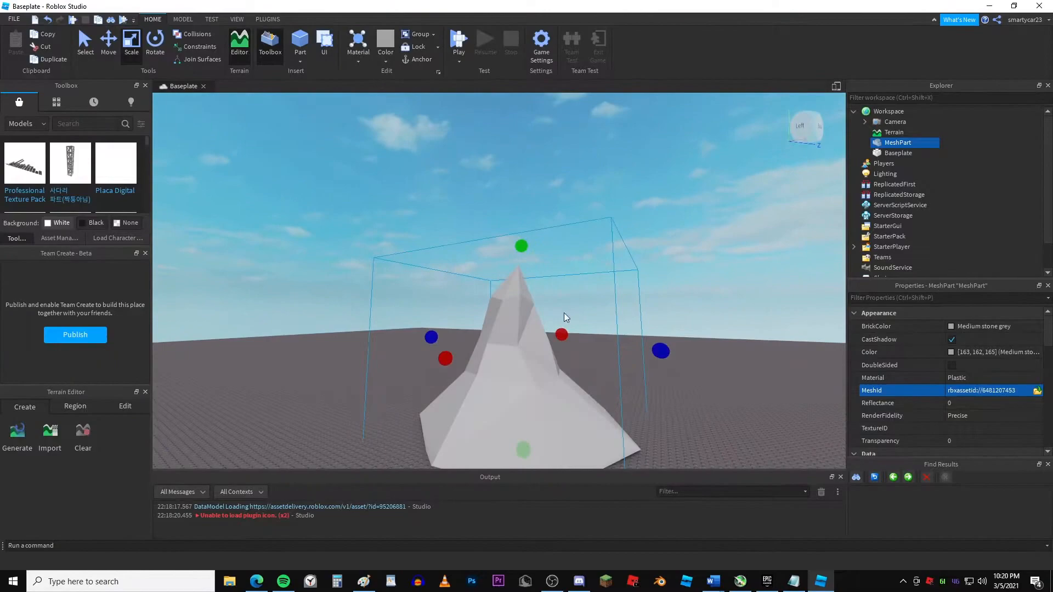
Step: Try the Move and Scale tools on the mountain before deleting the MeshPart
click(109, 43)
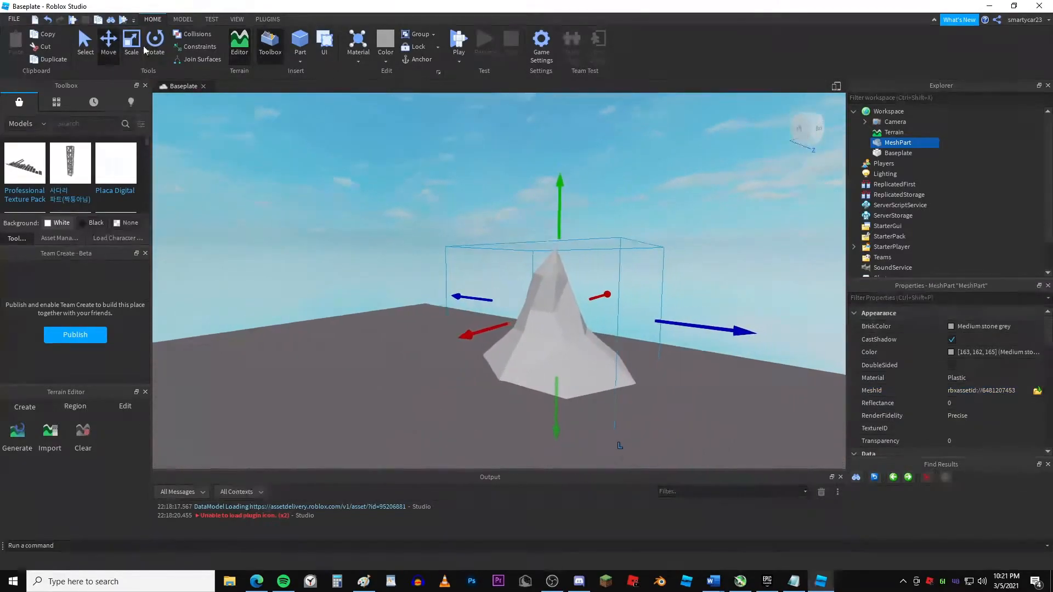
click(132, 44)
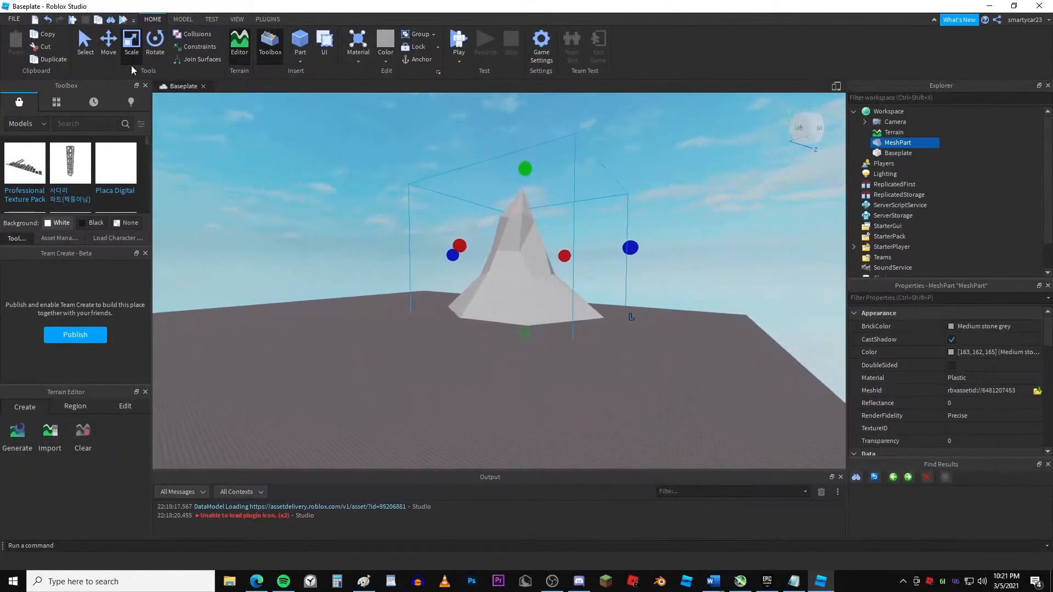
click(109, 43)
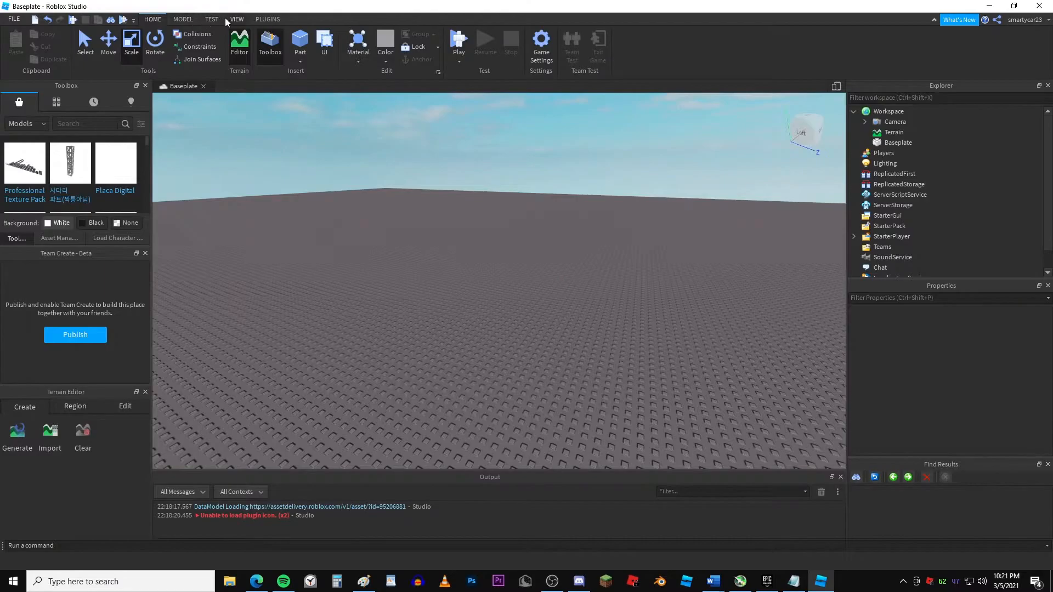
Step: Show the Asset Manager panel and start publishing the place from it
click(237, 18)
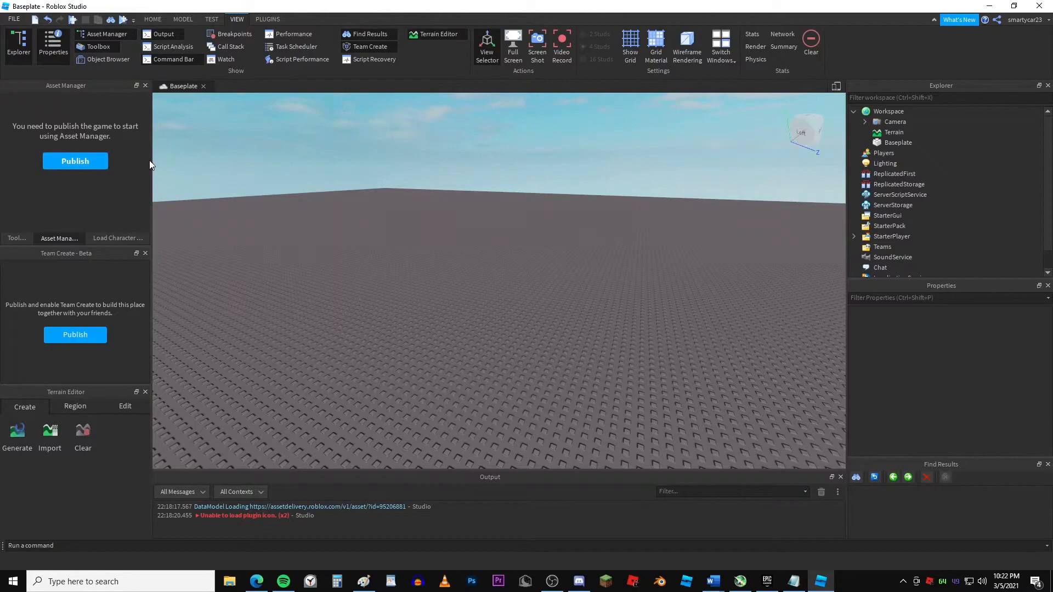
click(75, 160)
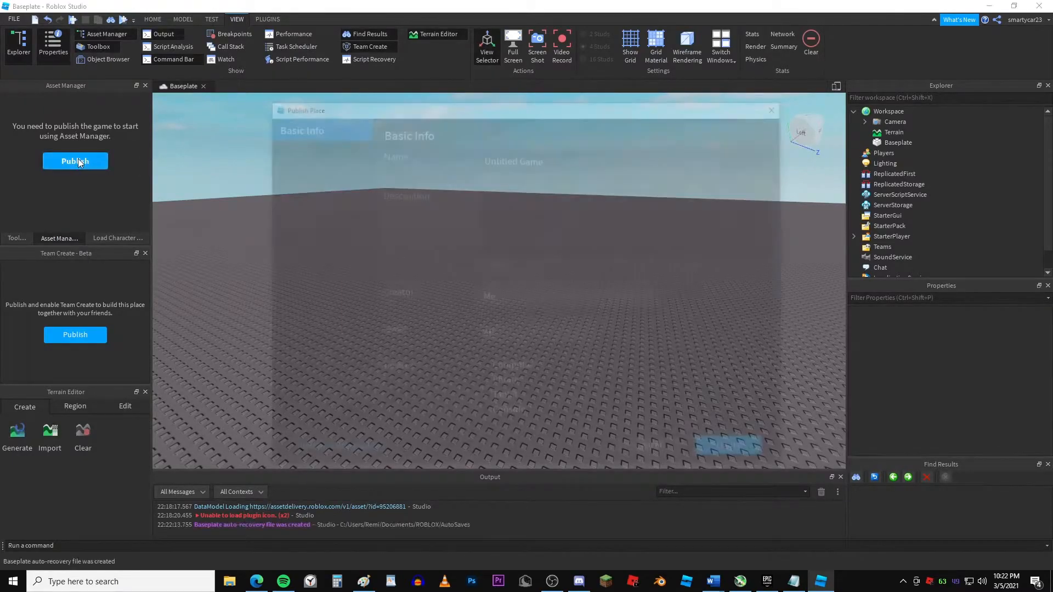
Step: Publish the place with the default name Untitled Game
click(74, 161)
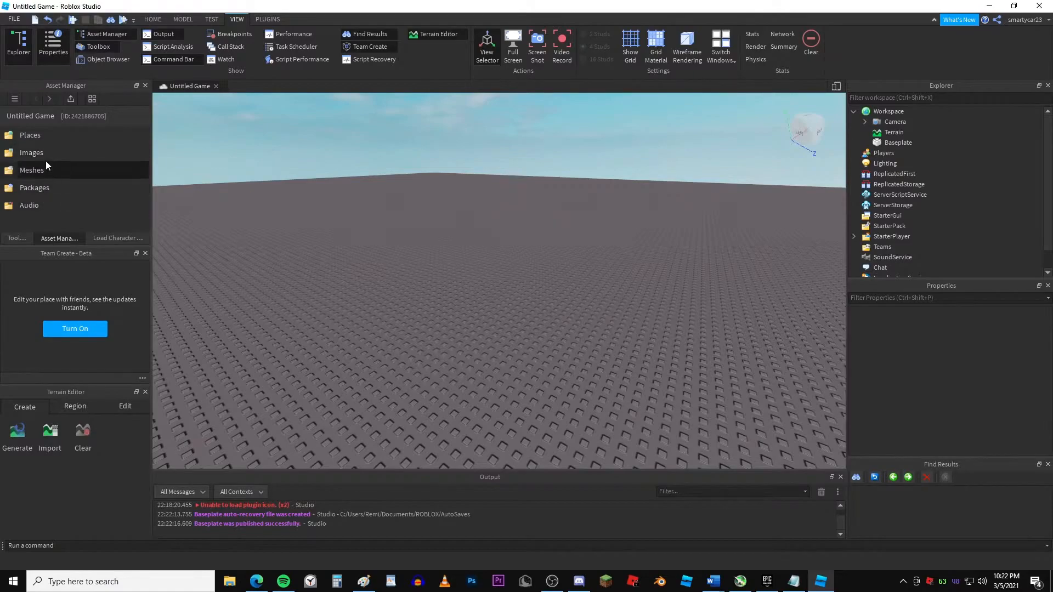
mouse_move(43, 110)
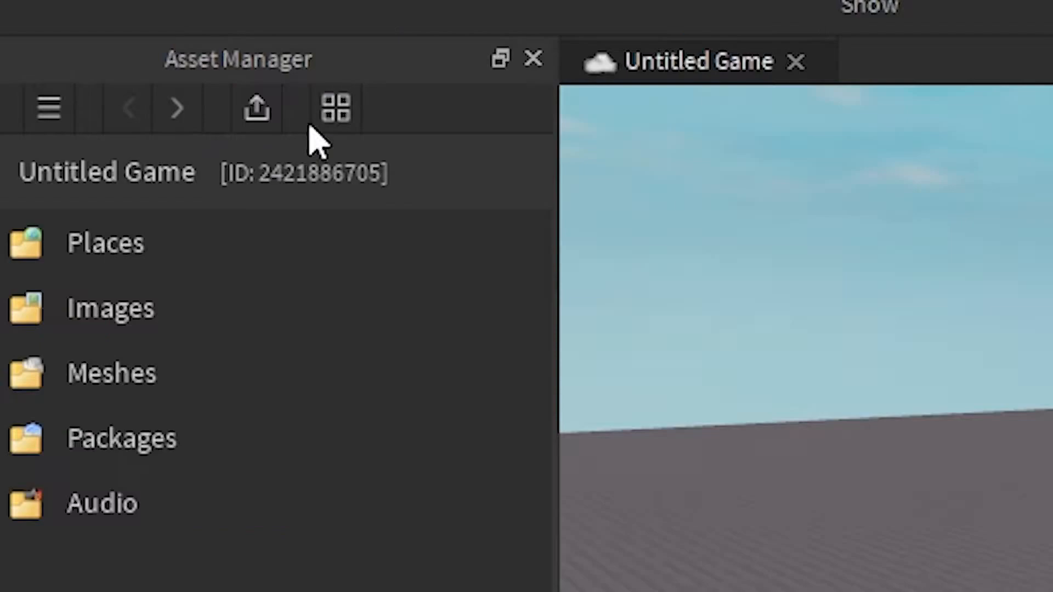
mouse_move(232, 117)
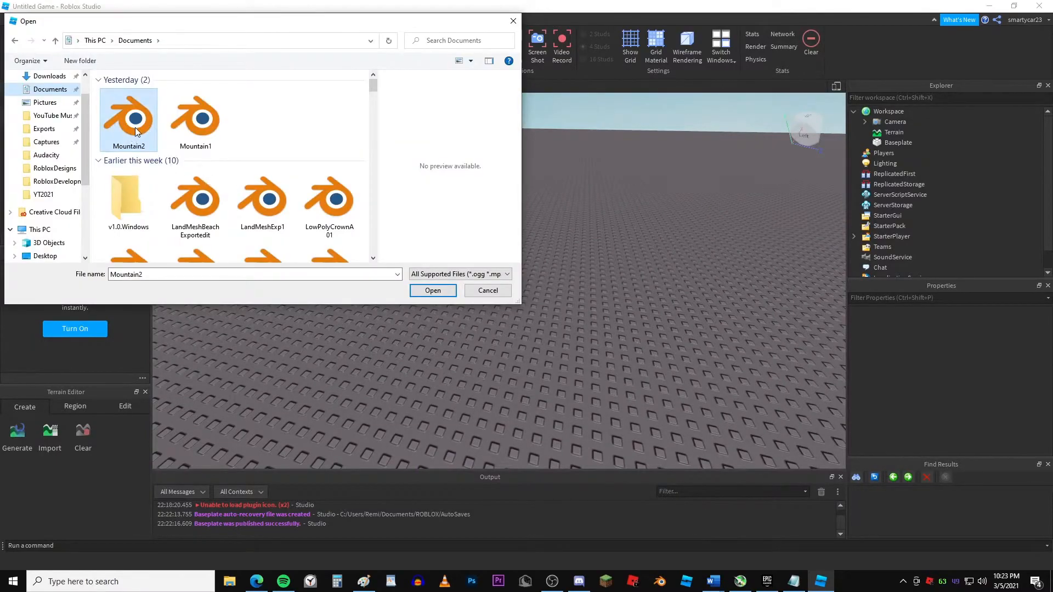
Step: Pick Mountain2.obj from Documents as the file for bulk import
click(432, 290)
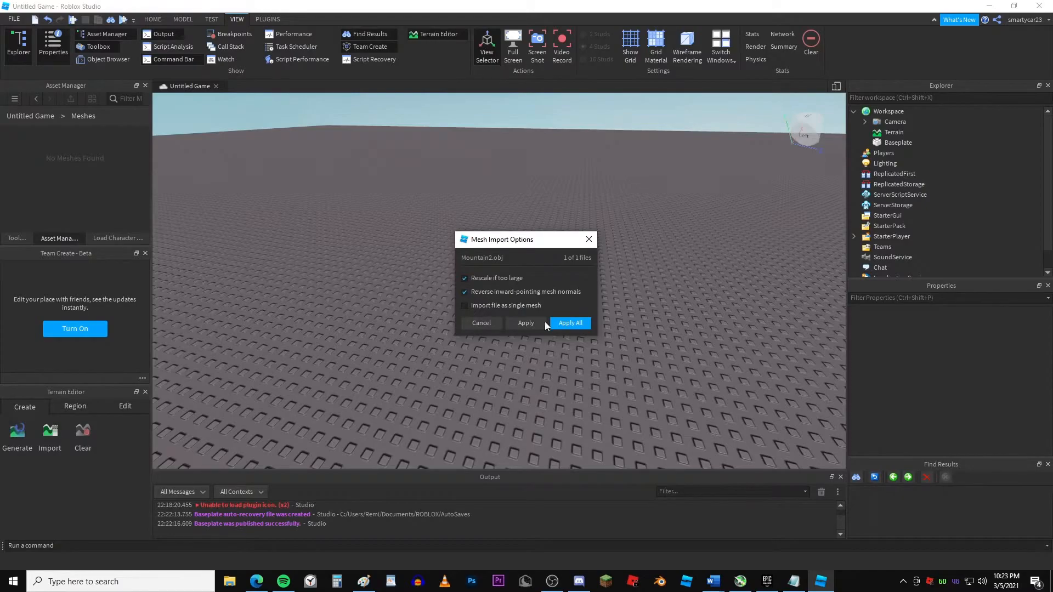
mouse_move(500, 295)
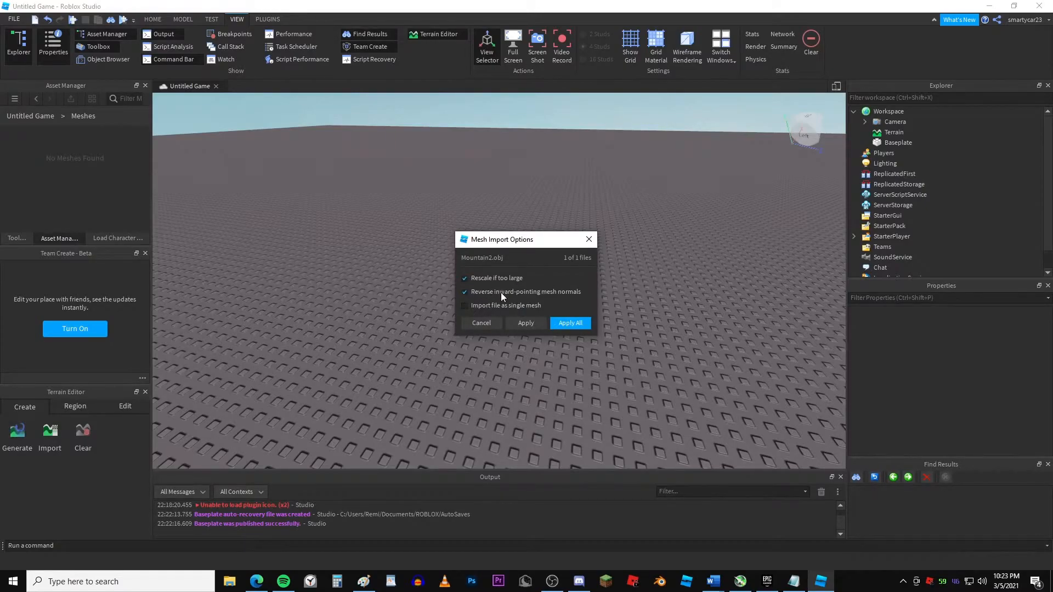
mouse_move(507, 290)
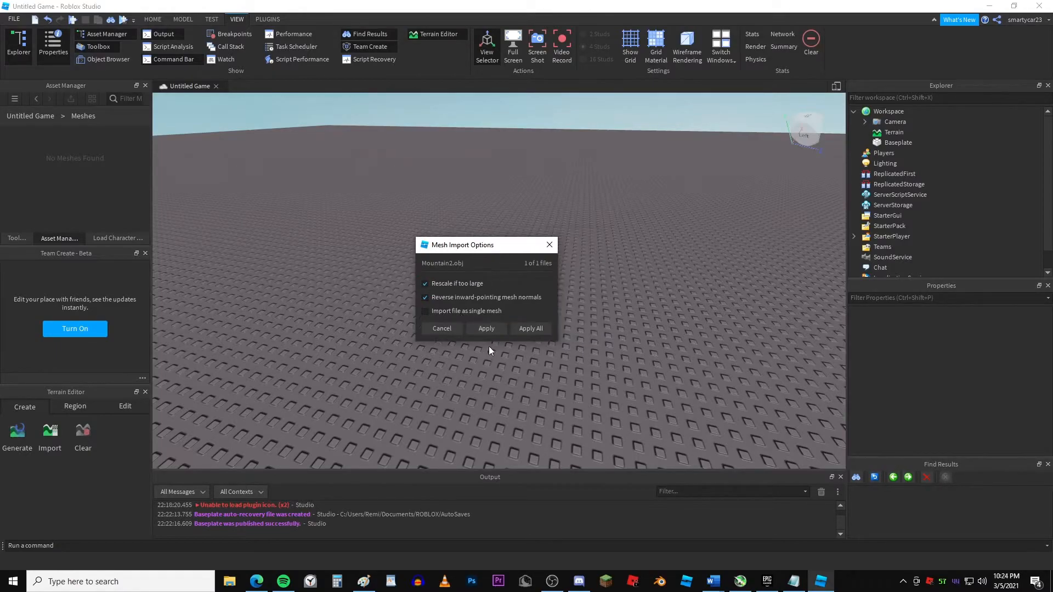
mouse_move(505, 349)
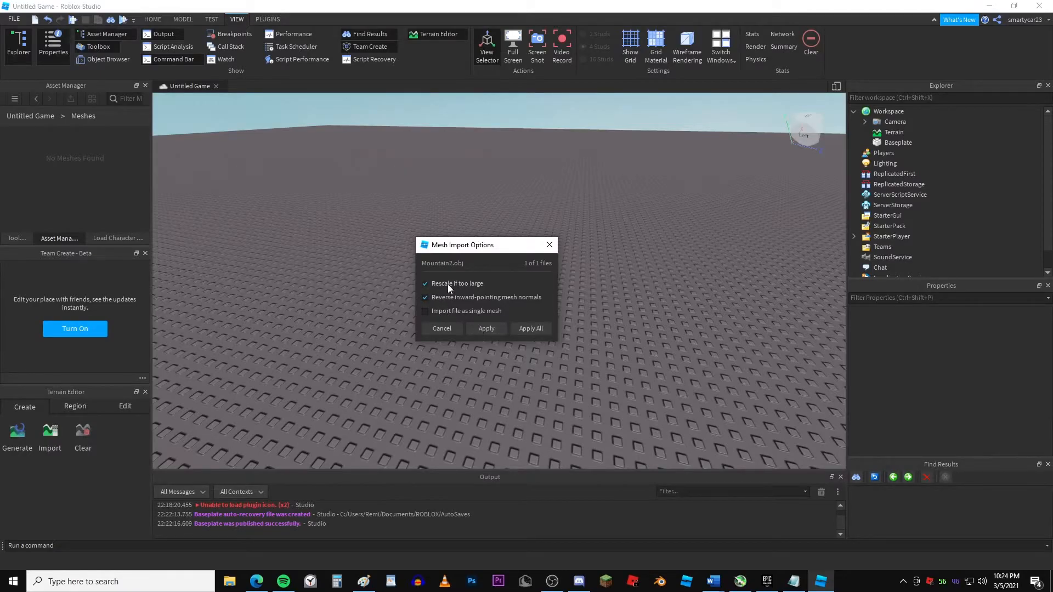
Step: Import Mountain2.obj with 'Rescale if too large' off, then dismiss the import summary
click(425, 283)
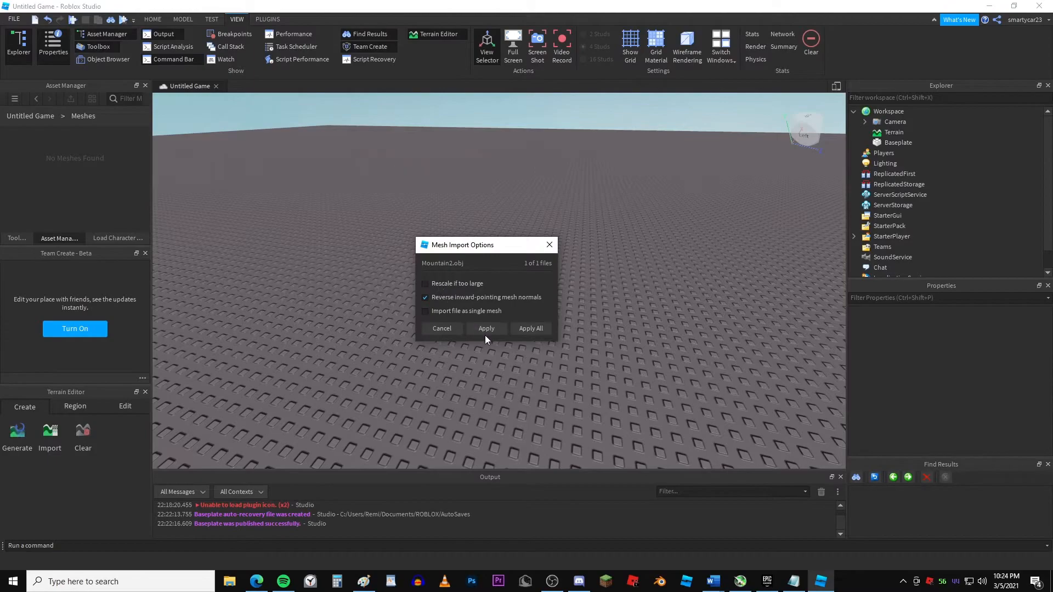
click(486, 328)
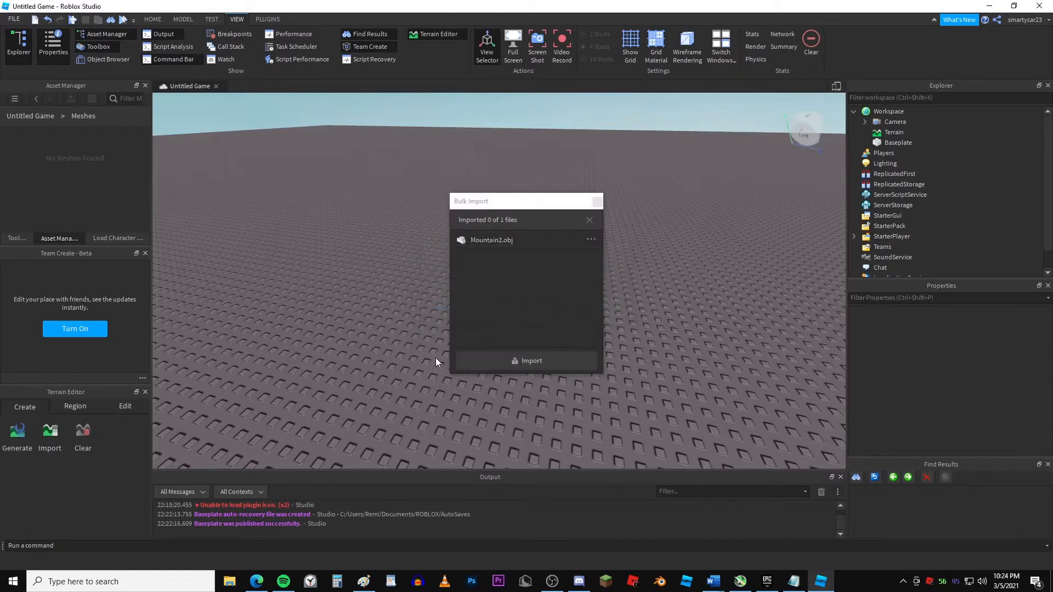
click(527, 361)
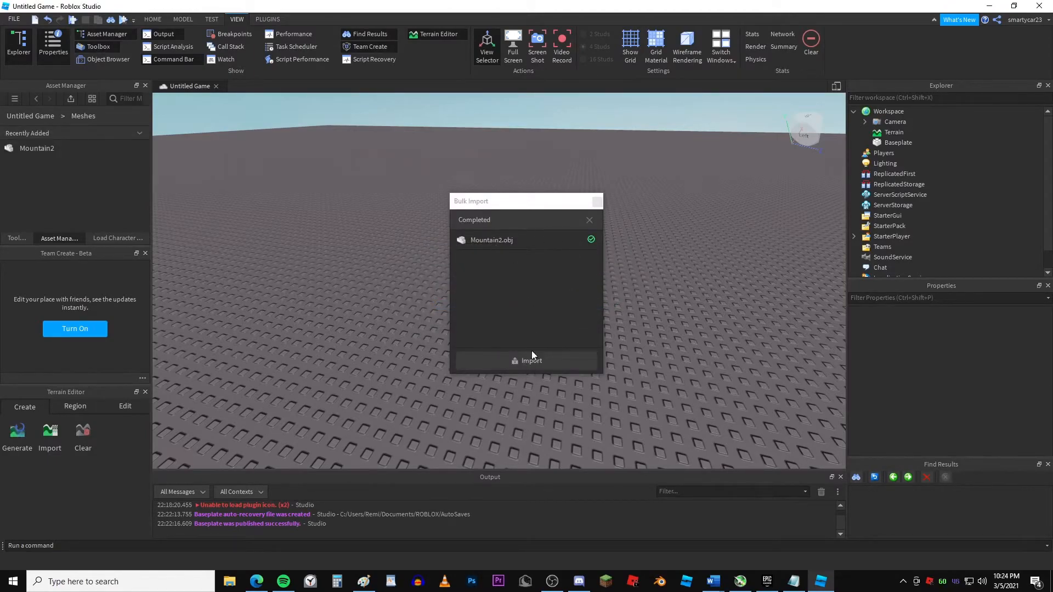
mouse_move(604, 386)
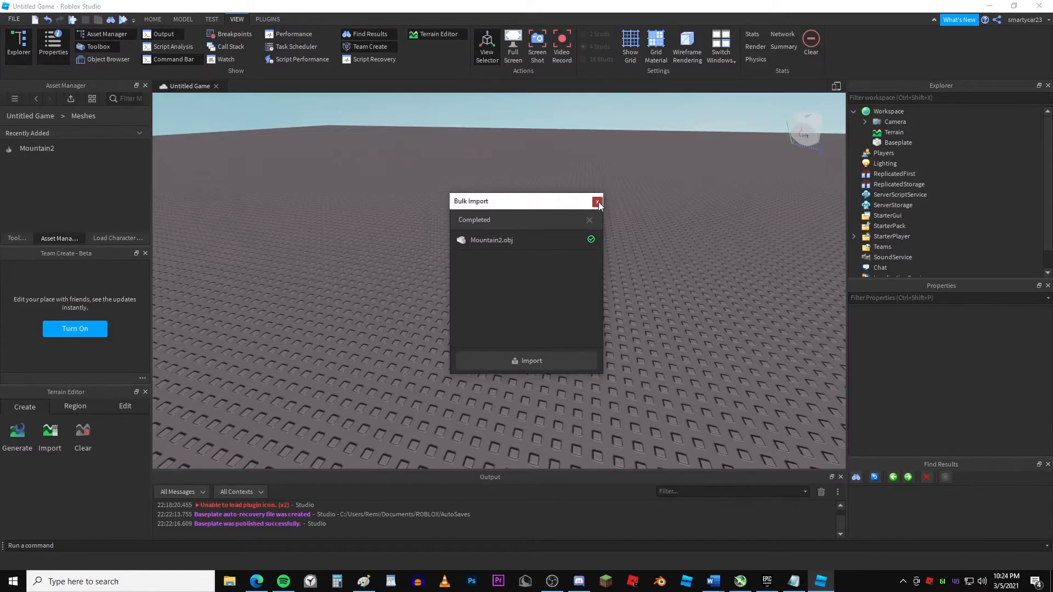
click(596, 203)
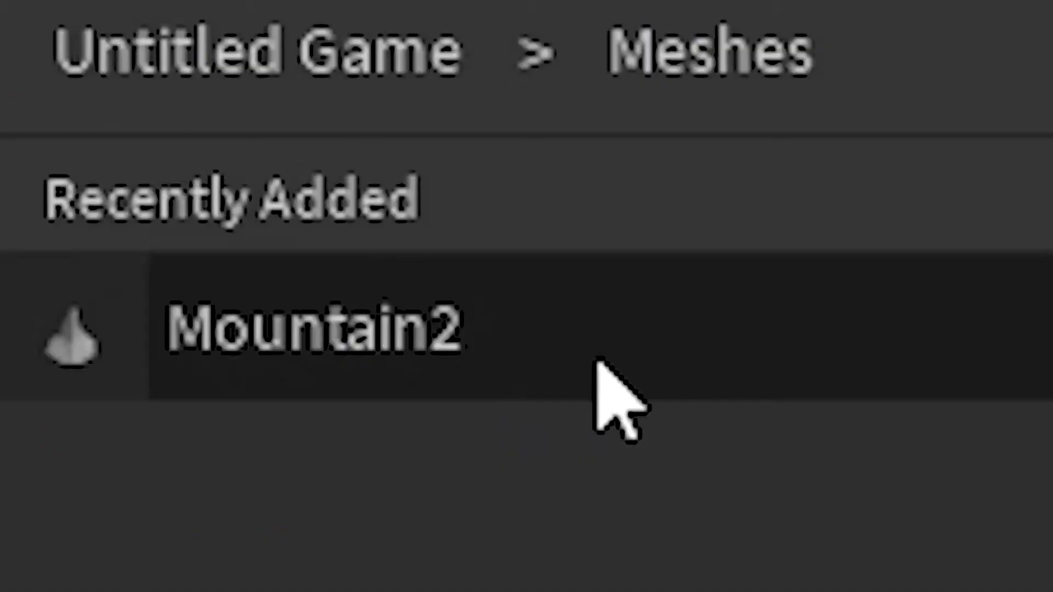
mouse_move(417, 417)
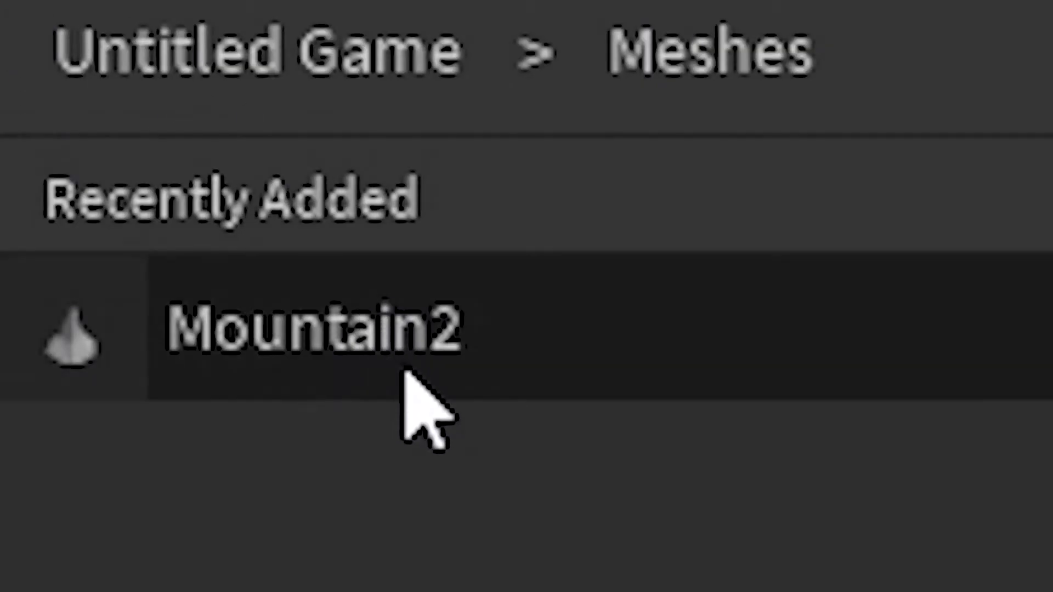
mouse_move(507, 325)
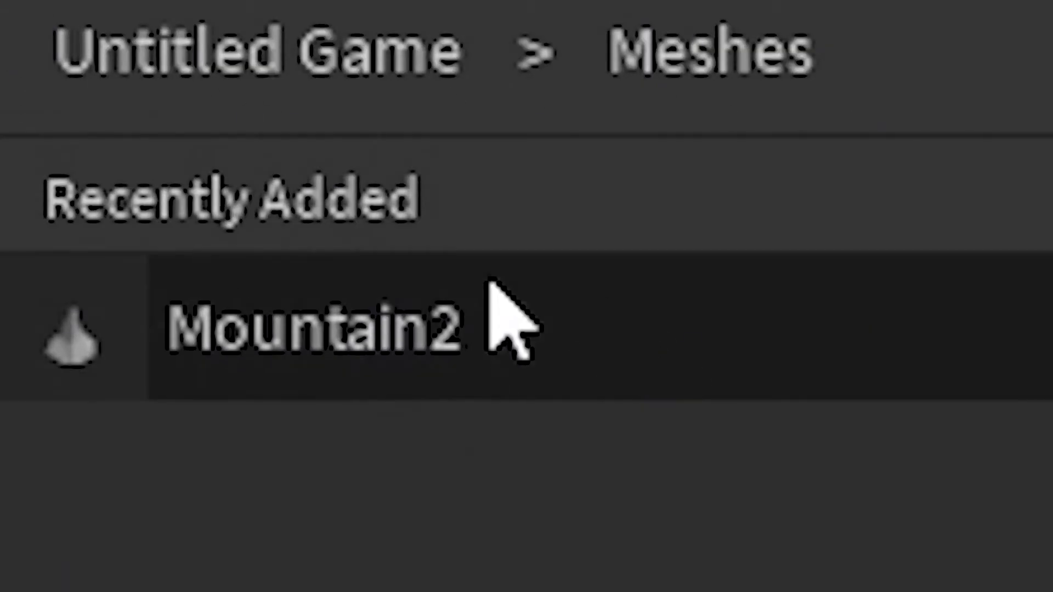
mouse_move(114, 363)
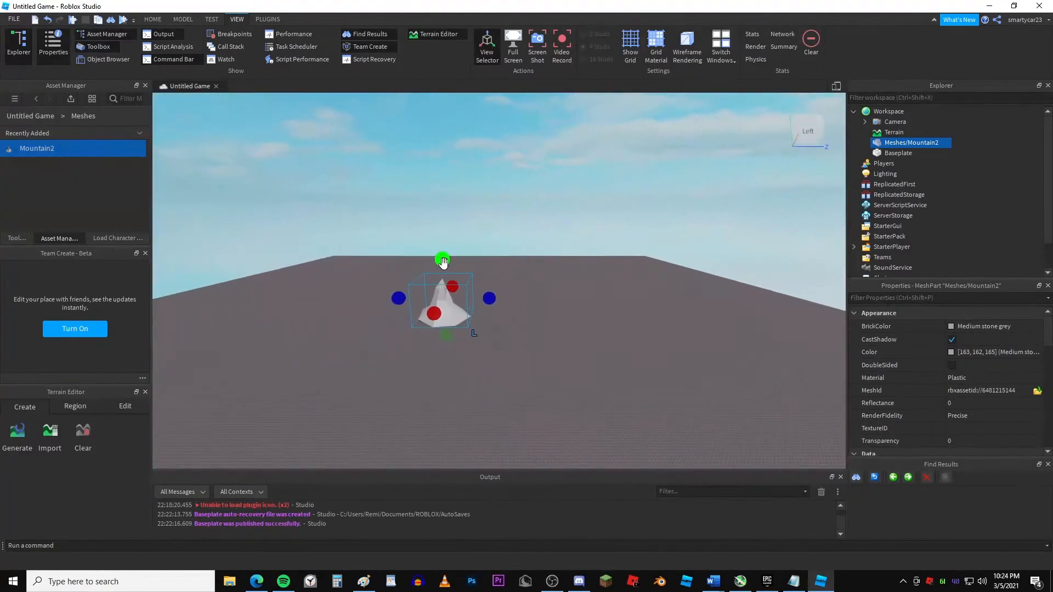
Step: Return to the HOME tools after inserting Mountain2 from Asset Manager
click(152, 18)
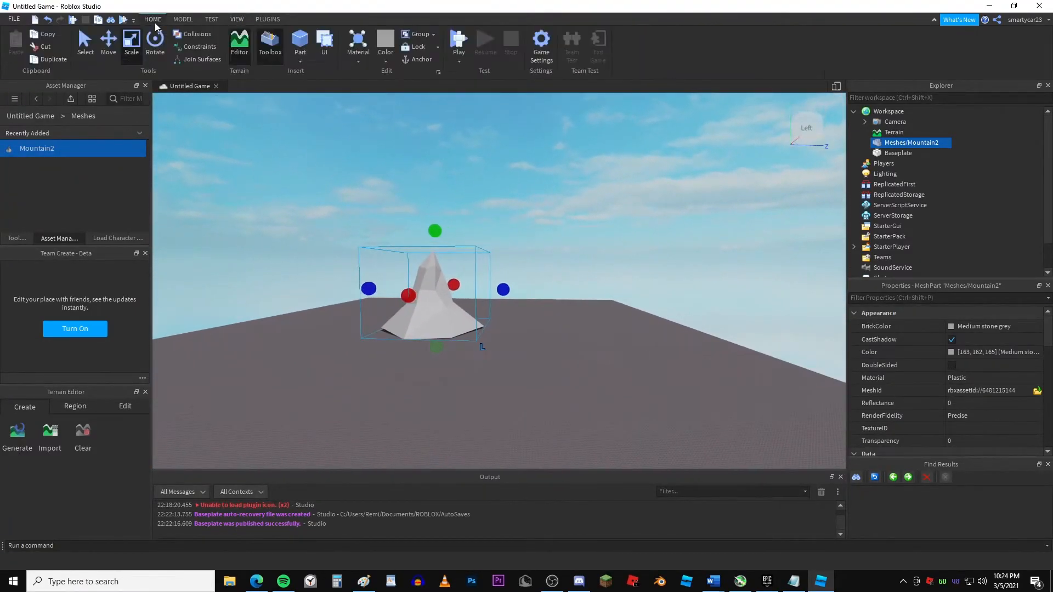